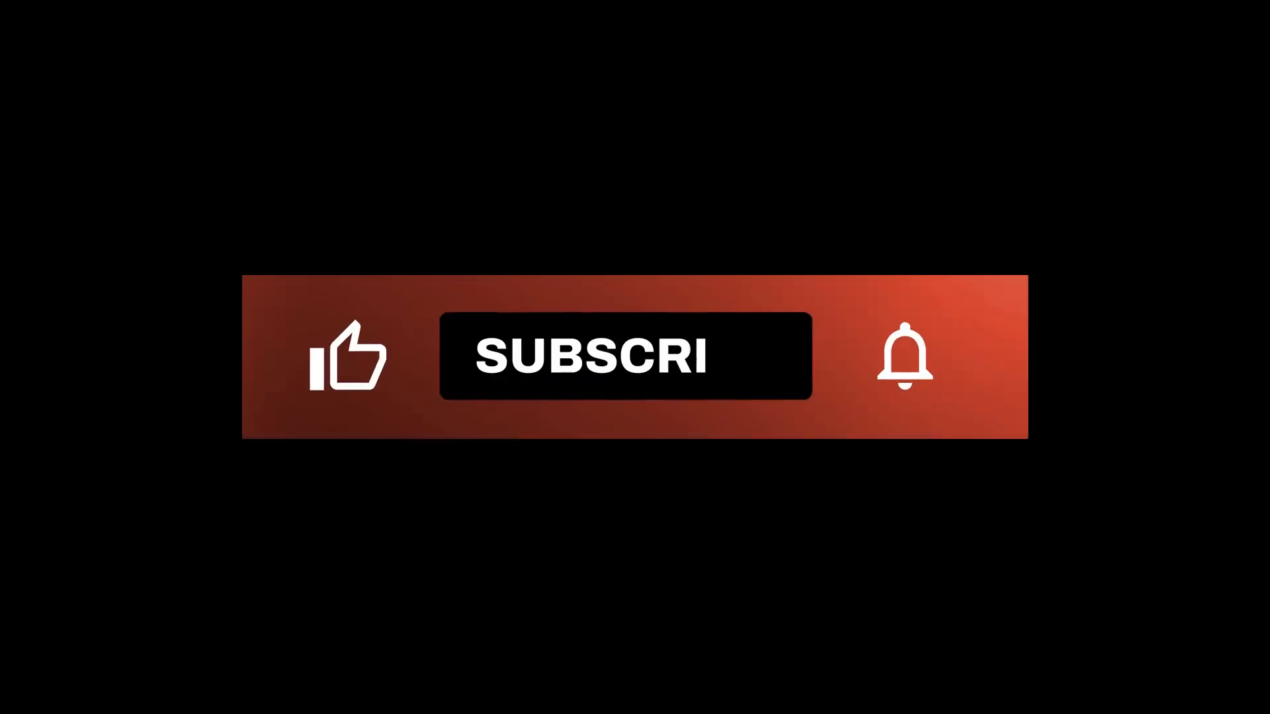
pyautogui.click(623, 355)
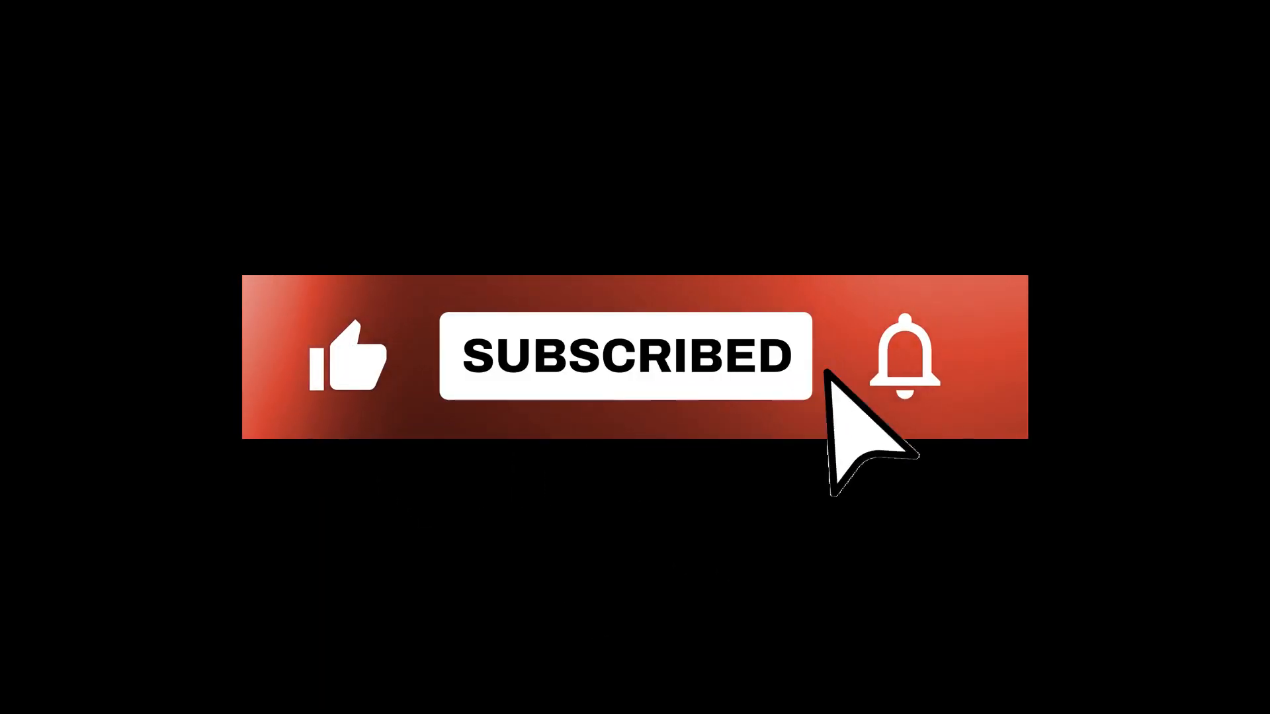